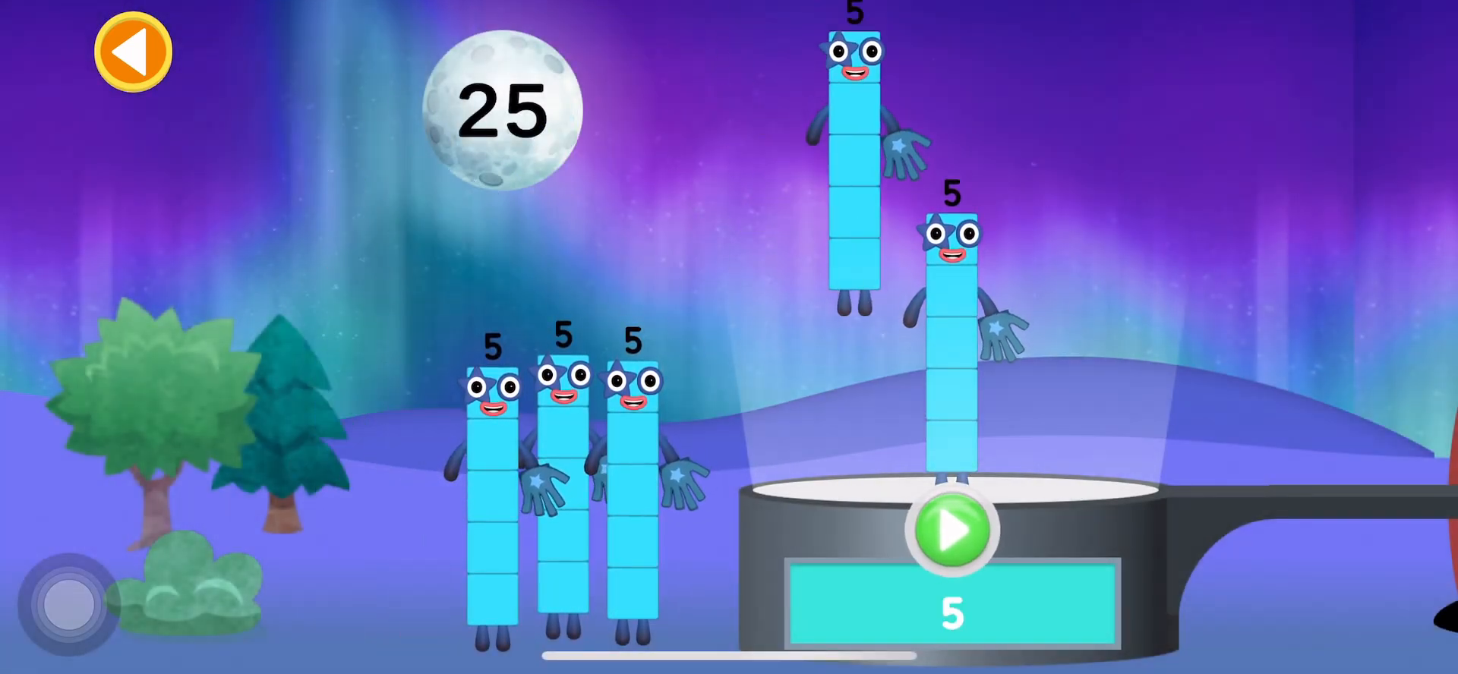
Step: Send the last two Fives onto the launch pad for 5 × 5 = 25, then start the blast-off
{"action": "left_click", "coordinate": [949, 529]}
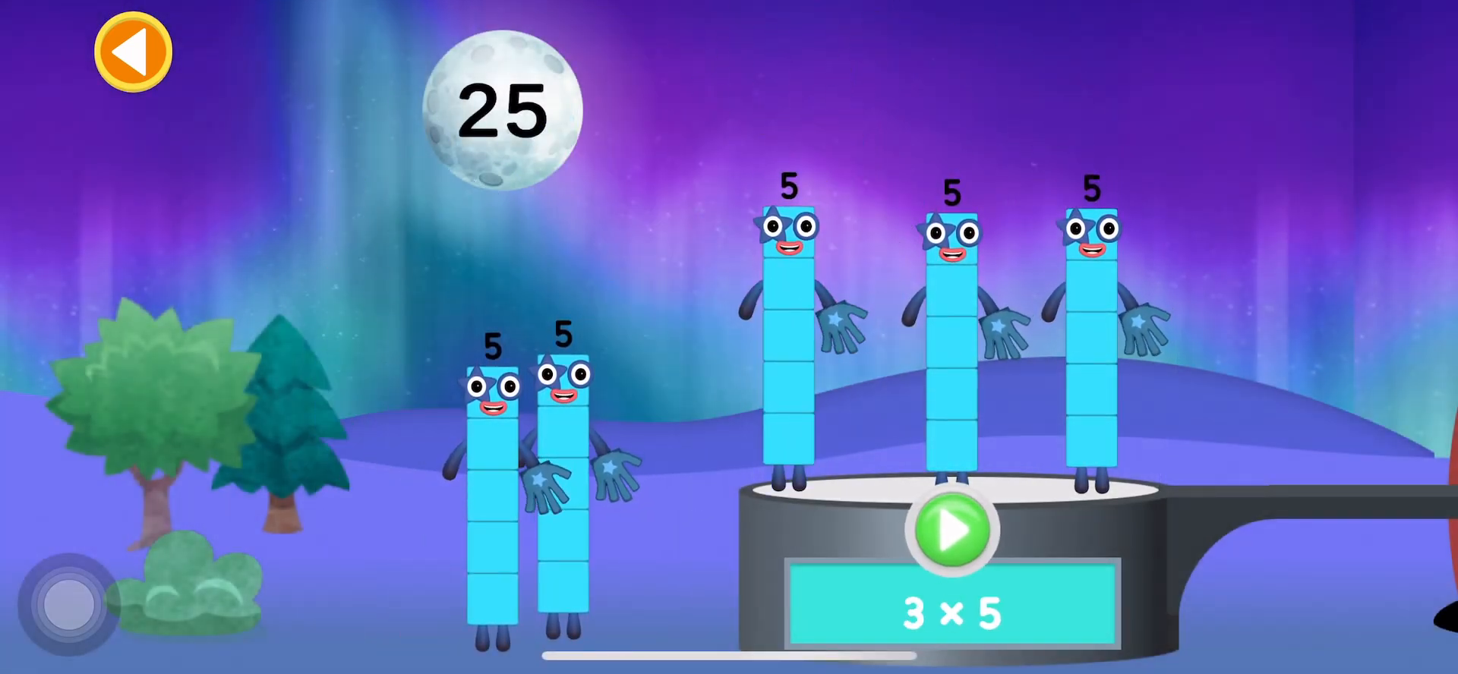
{"action": "left_click", "coordinate": [950, 530]}
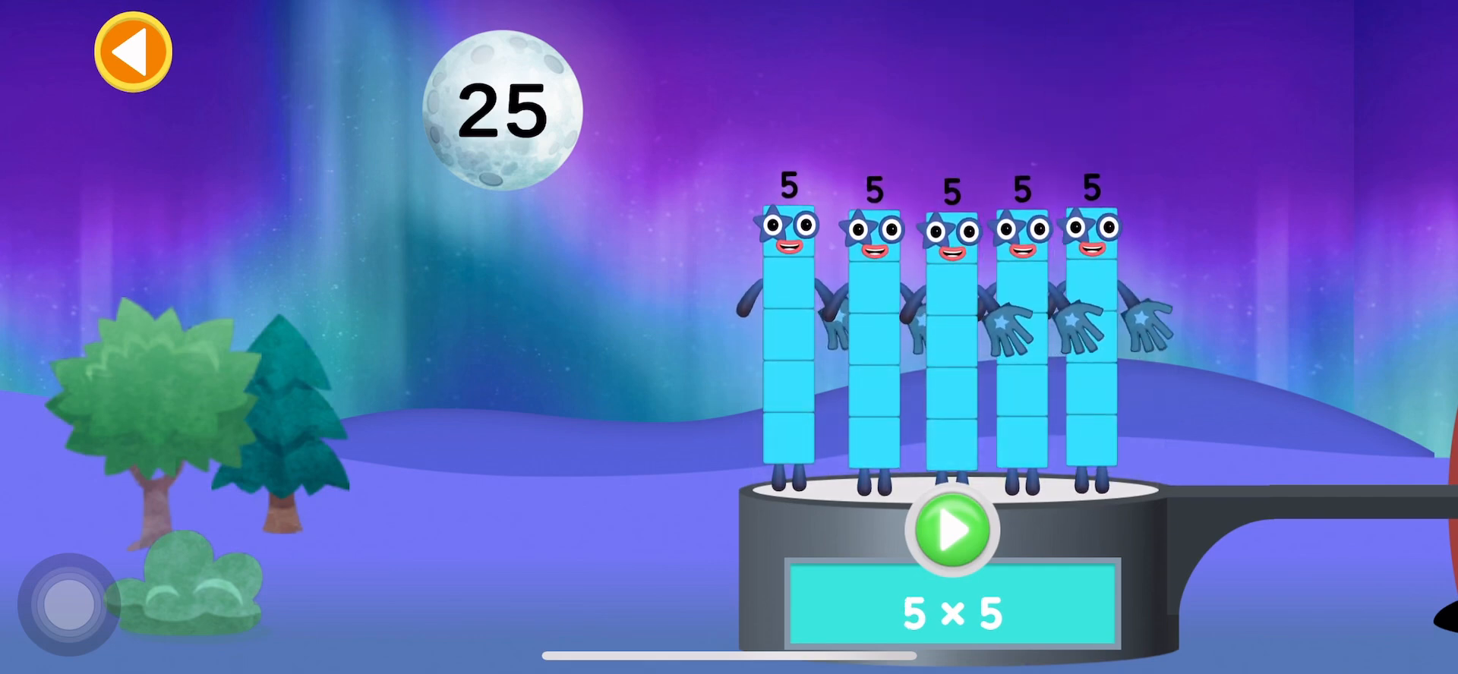
{"action": "left_click", "coordinate": [951, 530]}
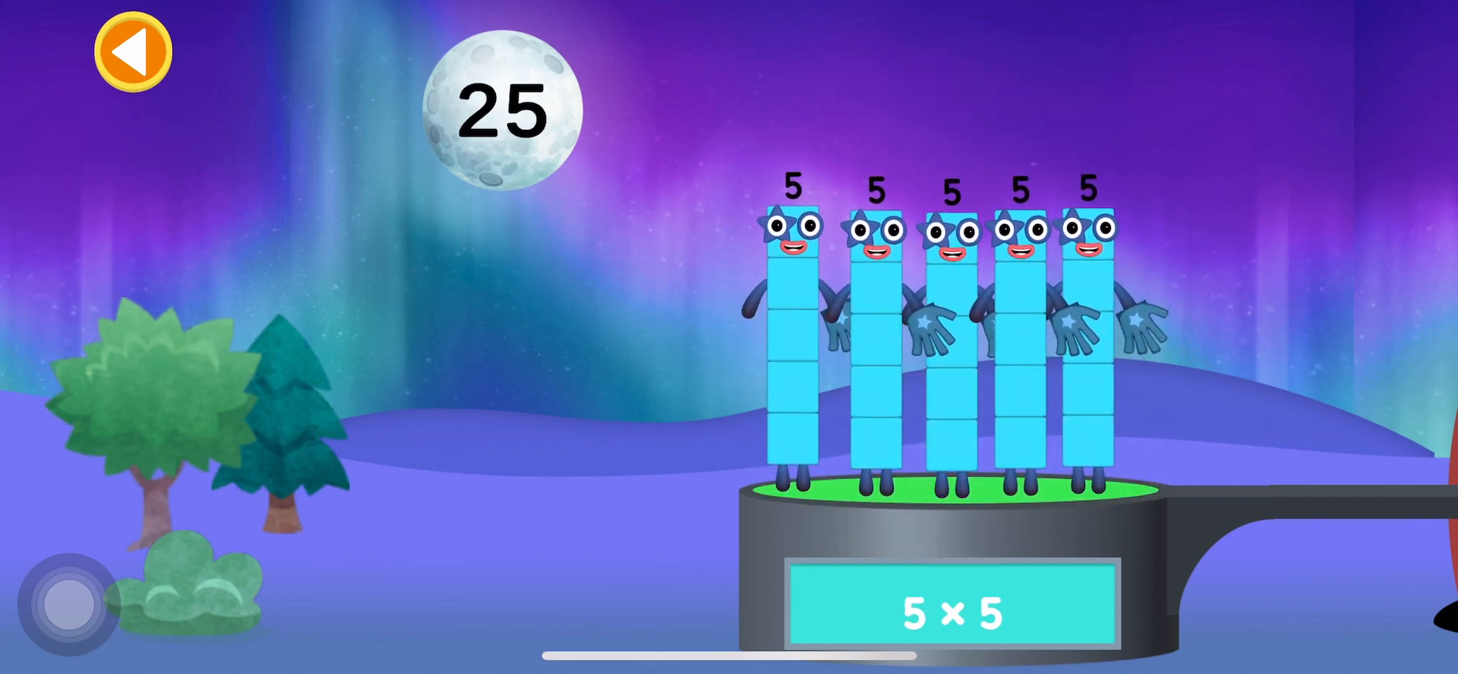